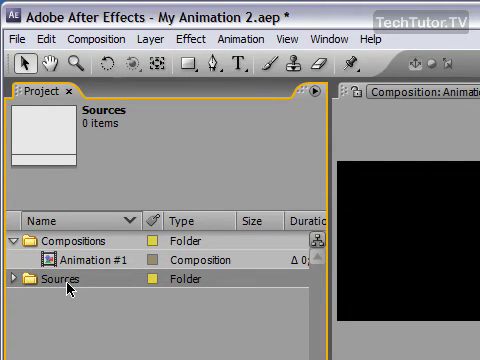
- Select the Sources folder in the Project panel as the import destination
click(14, 38)
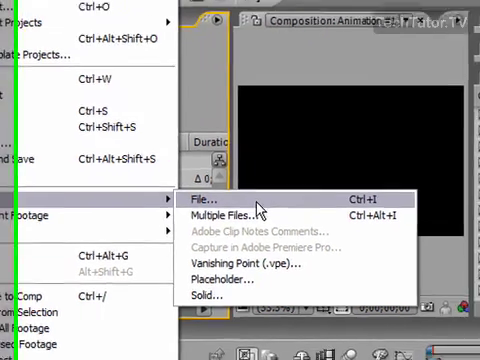
- Import the file PA111867.JPG from My Documents via Import > File
click(208, 197)
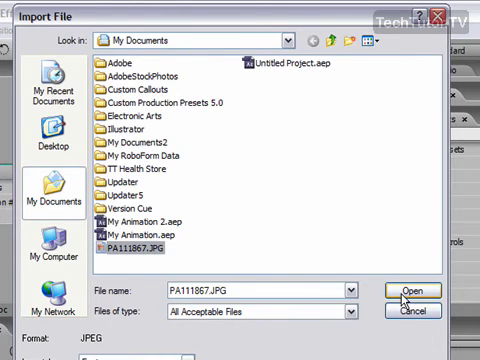
click(411, 290)
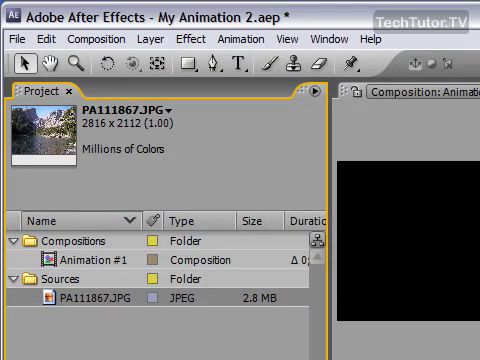
mouse_move(70, 167)
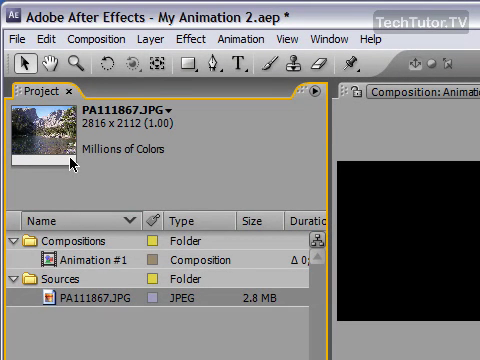
mouse_move(130, 185)
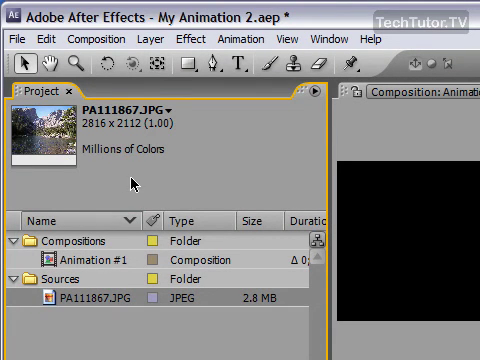